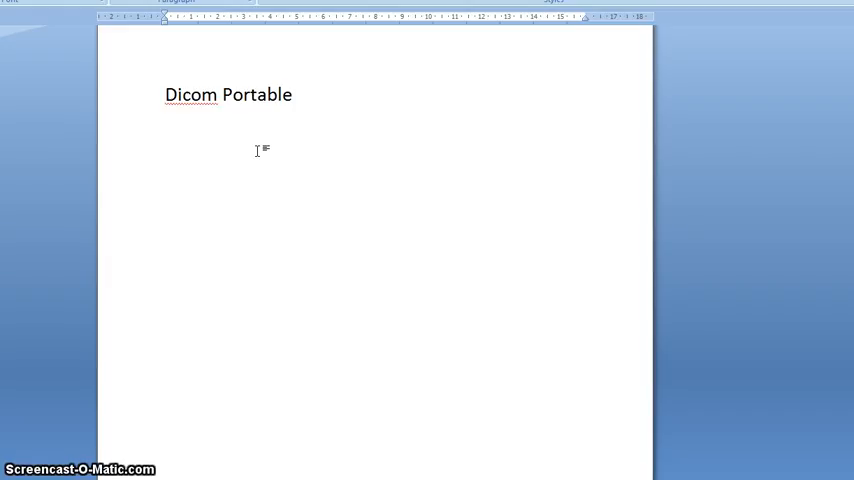
Step: Fill the first line below the title with 'incompatibility' from the Dicom predictions
{"action": "left_click", "coordinate": [166, 130]}
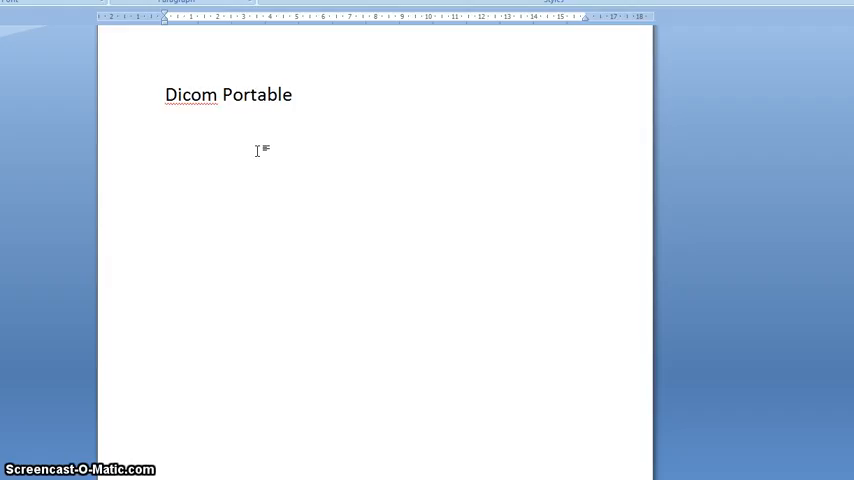
{"action": "left_click", "coordinate": [167, 131]}
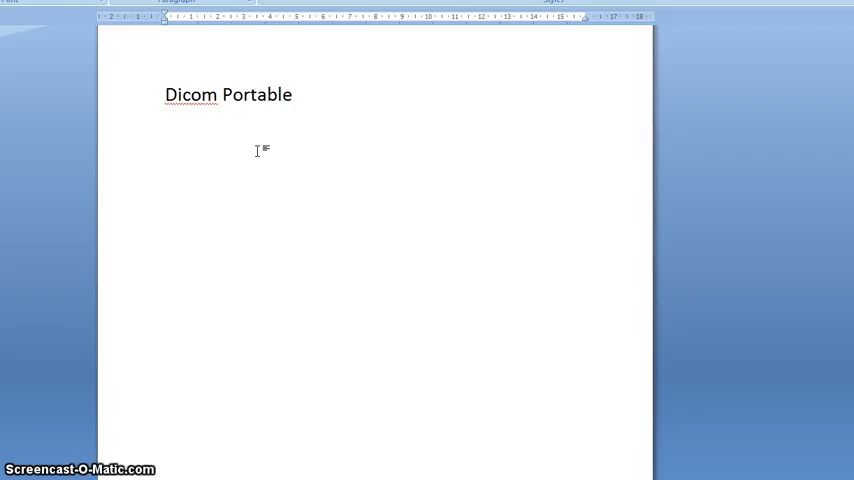
{"action": "type", "text": "incom"}
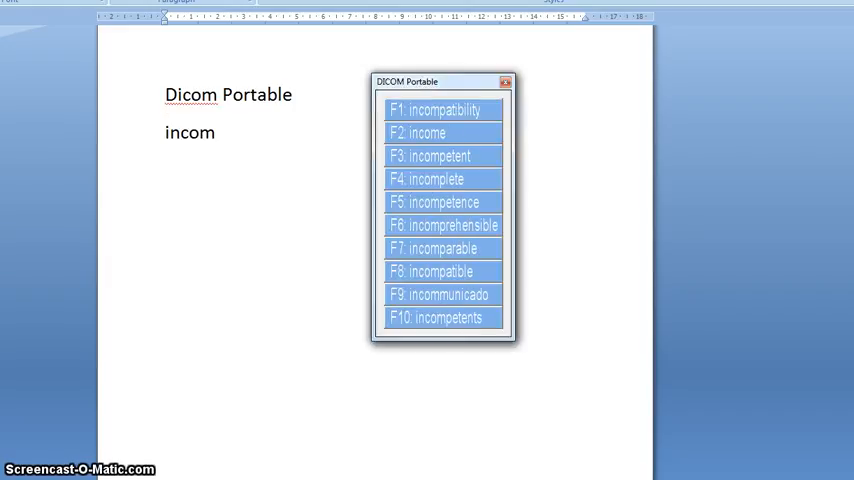
{"action": "left_click", "coordinate": [441, 109]}
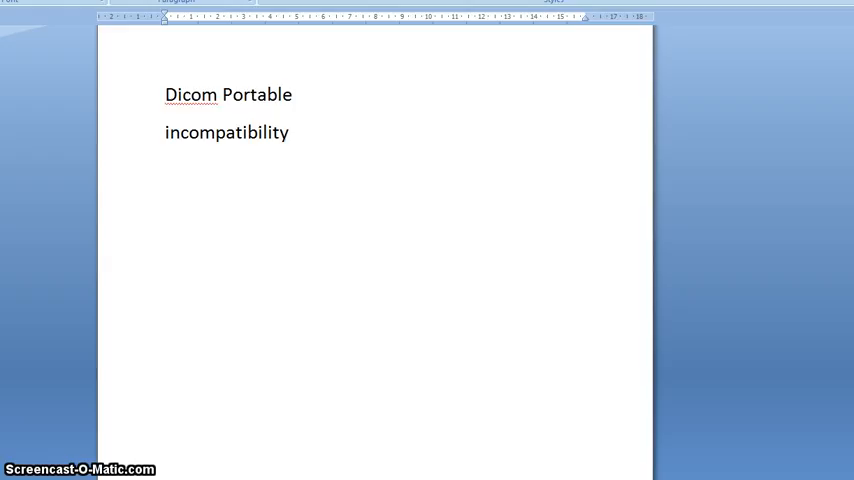
Step: Add three more 'incompatibility' lines, completing each from the word predictions
{"action": "type", "text": "incompatibility"}
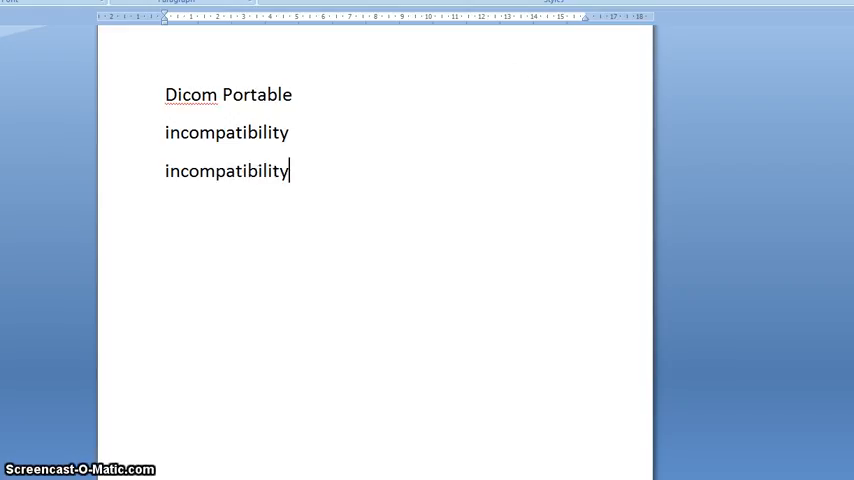
{"action": "type", "text": "i"}
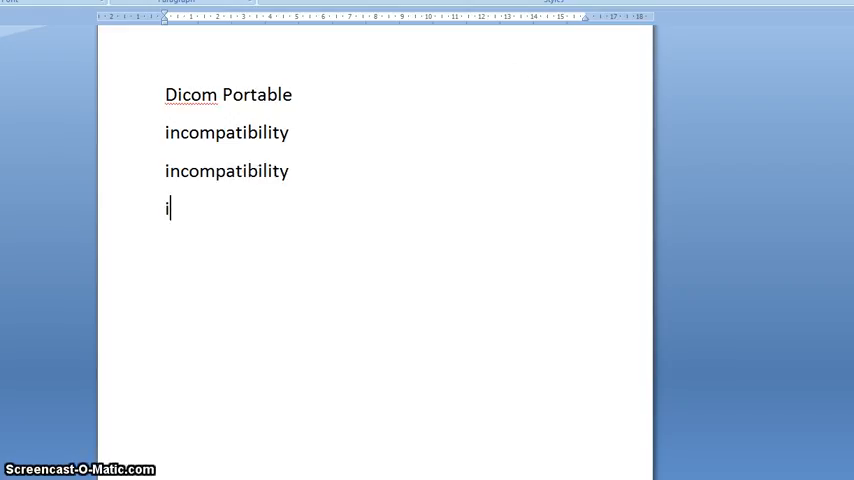
{"action": "type", "text": "ncompatibility"}
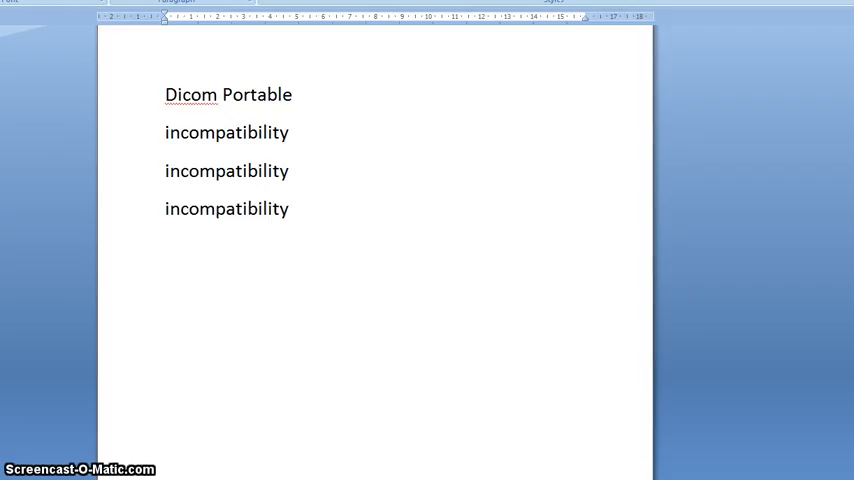
{"action": "left_click", "coordinate": [291, 208]}
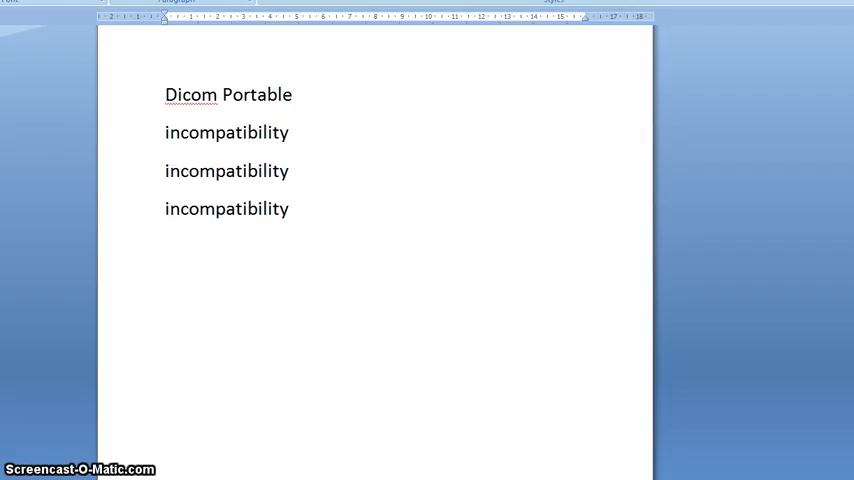
{"action": "type", "text": "in"}
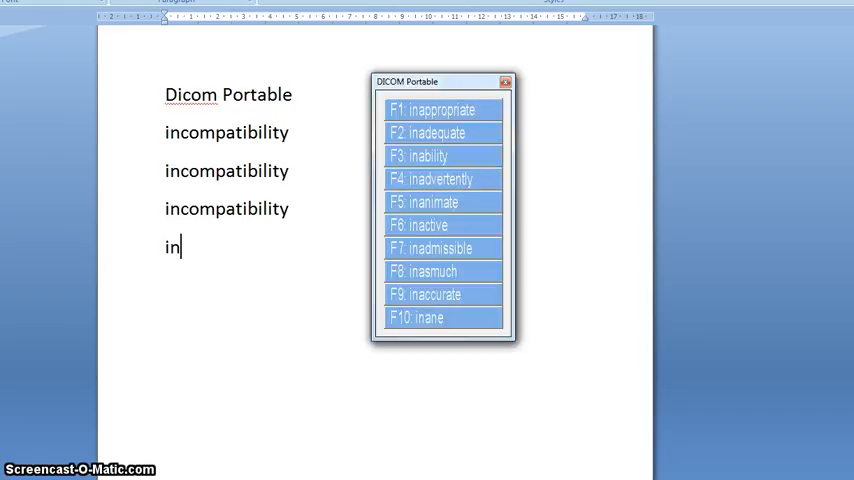
{"action": "type", "text": "com"}
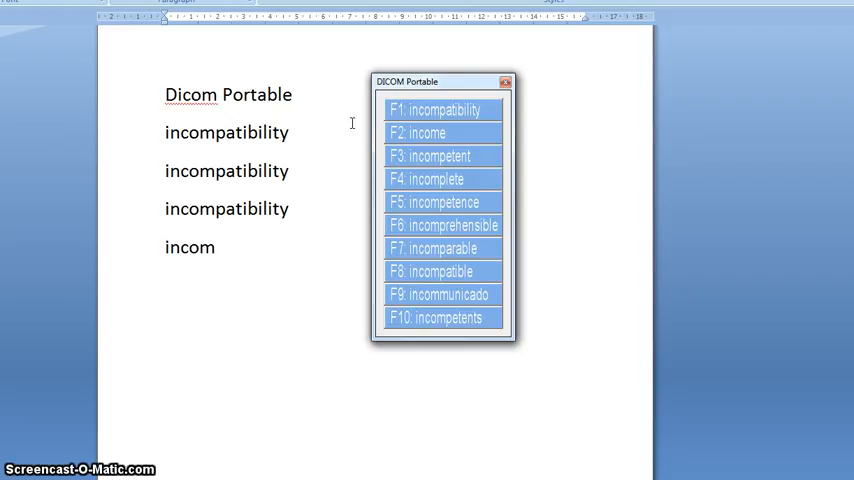
{"action": "left_click", "coordinate": [440, 109]}
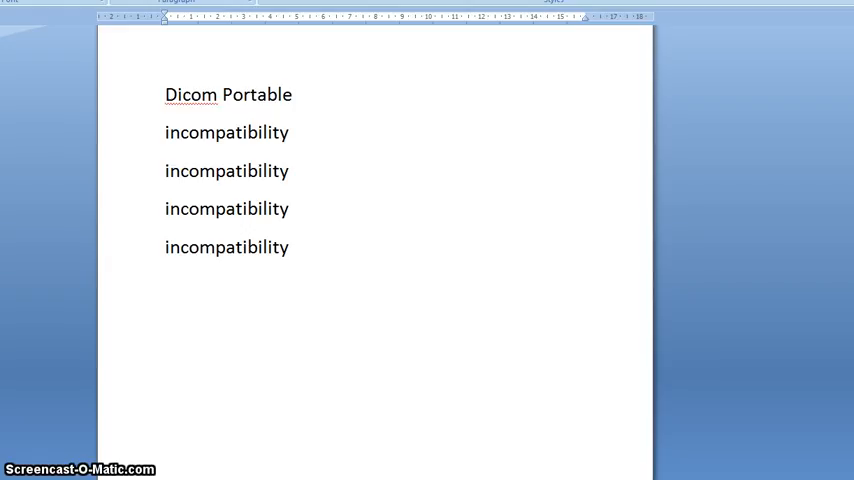
Step: Fix the stray letters and complete 'sebaceous' with the F1 prediction on its own line
{"action": "type", "text": "seba"}
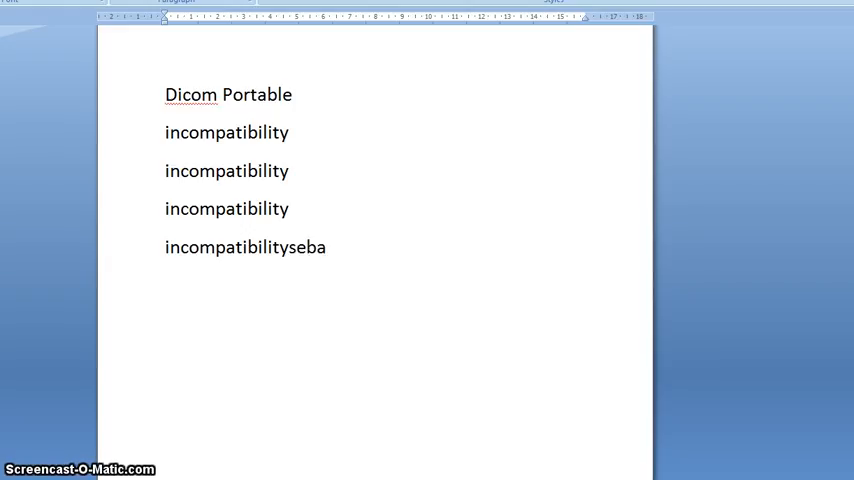
{"action": "key", "text": "Backspace"}
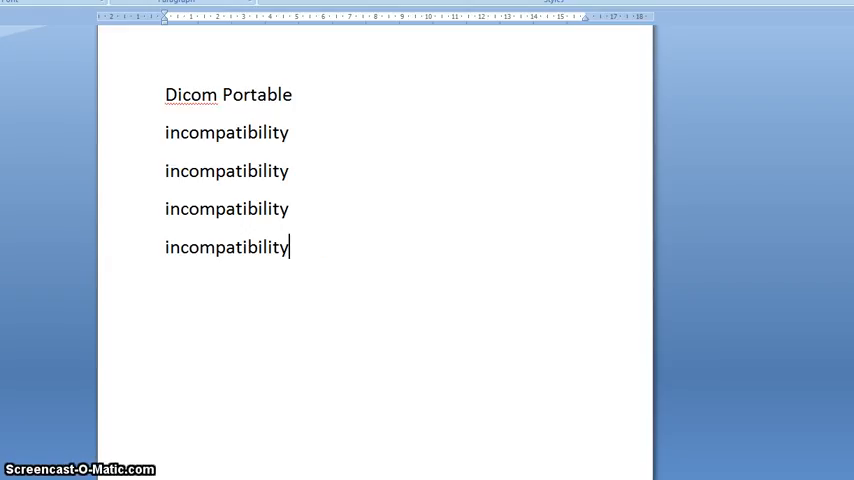
{"action": "type", "text": "seb"}
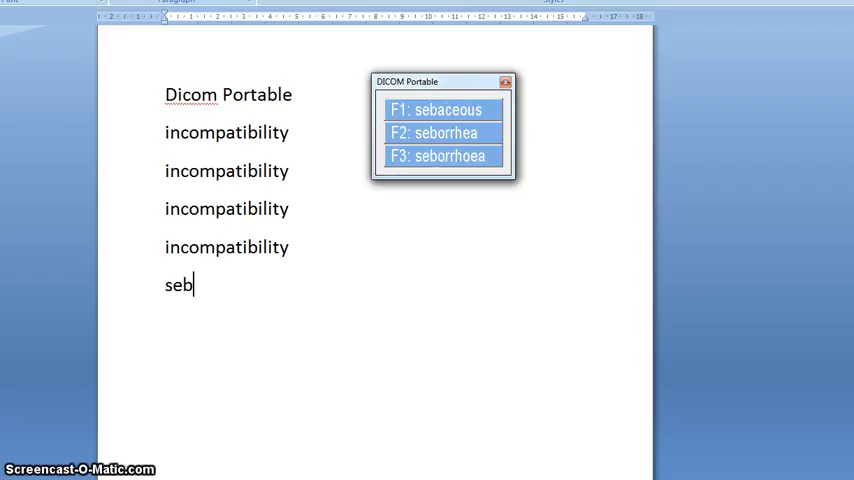
{"action": "key", "text": "F1"}
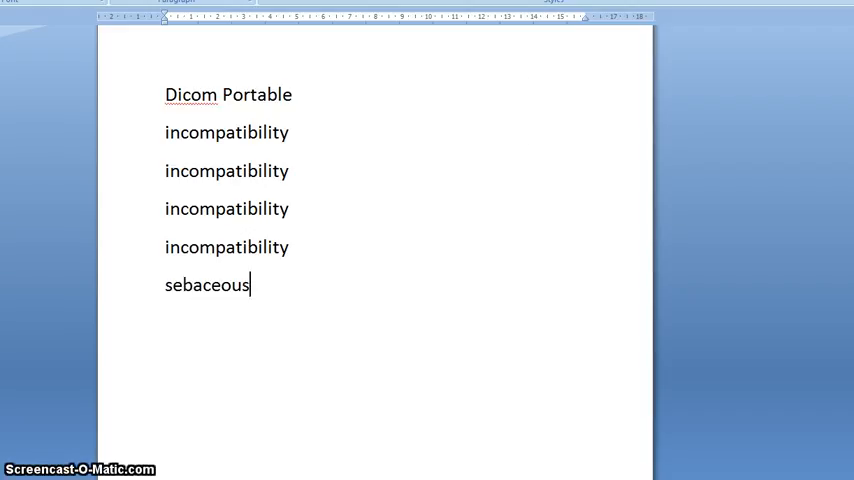
{"action": "key", "text": "enter"}
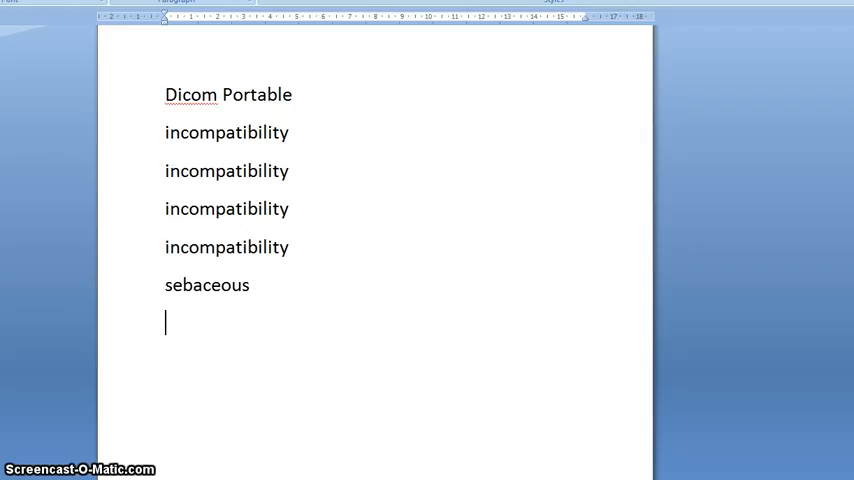
Step: Type 'porosity' and 'sycosis' on separate new lines, ending after sycosis
{"action": "type", "text": "p"}
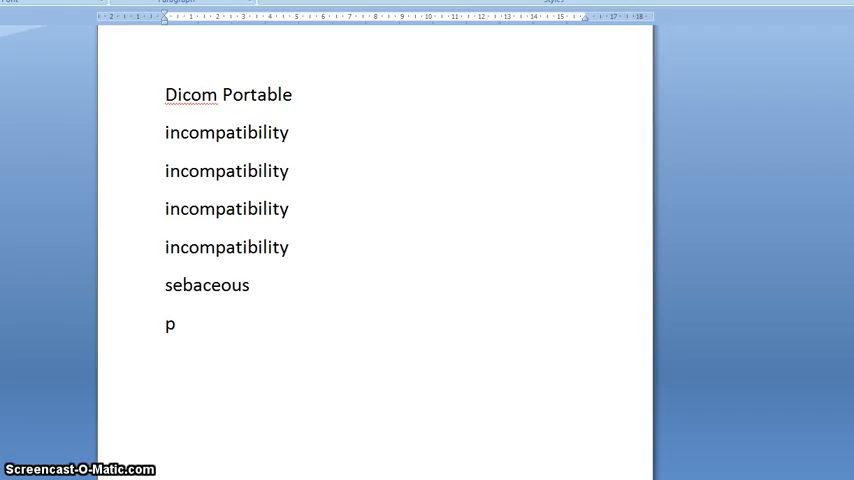
{"action": "type", "text": "orosity"}
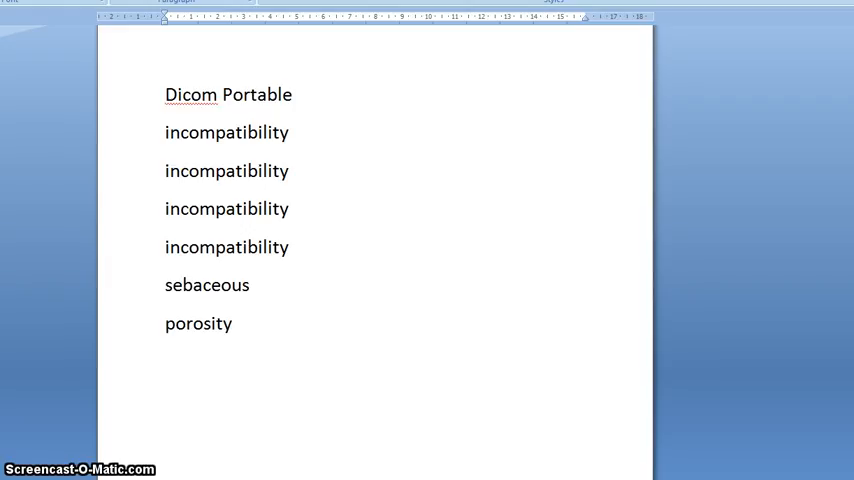
{"action": "key", "text": "enter"}
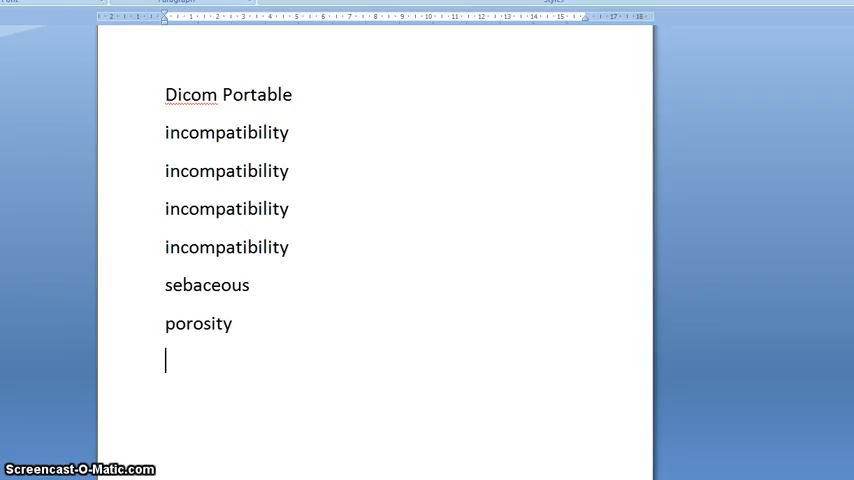
{"action": "type", "text": "syc"}
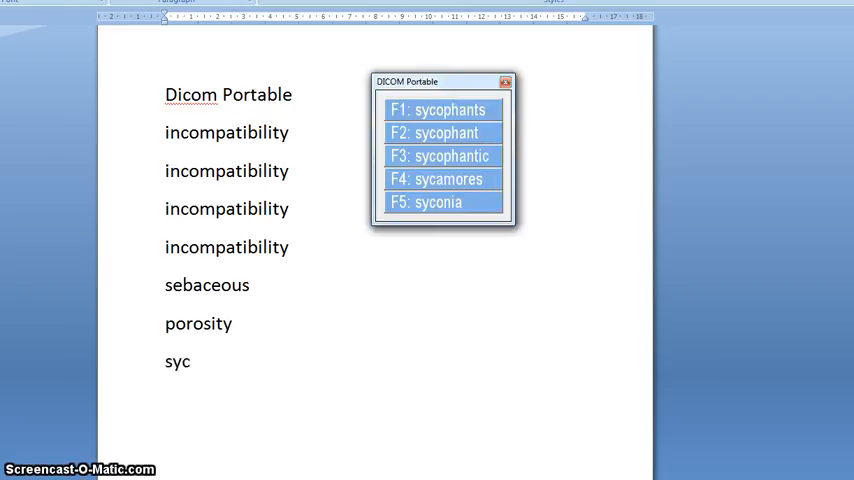
{"action": "type", "text": "osis"}
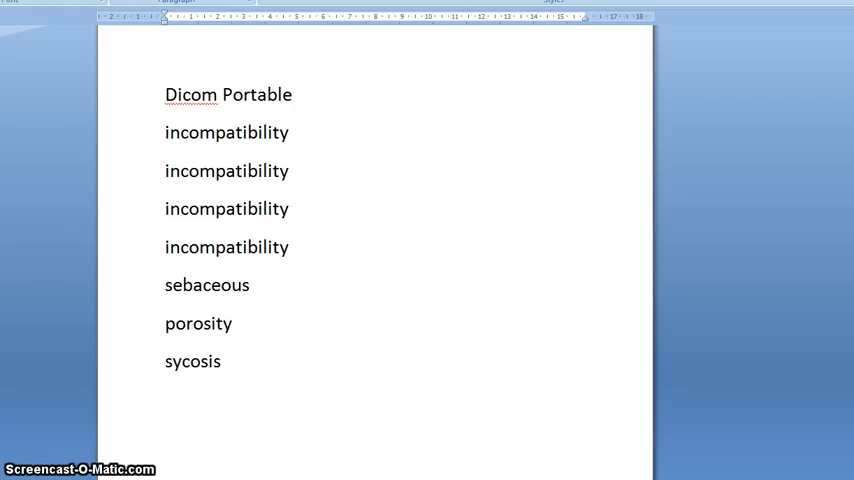
{"action": "left_click", "coordinate": [222, 361]}
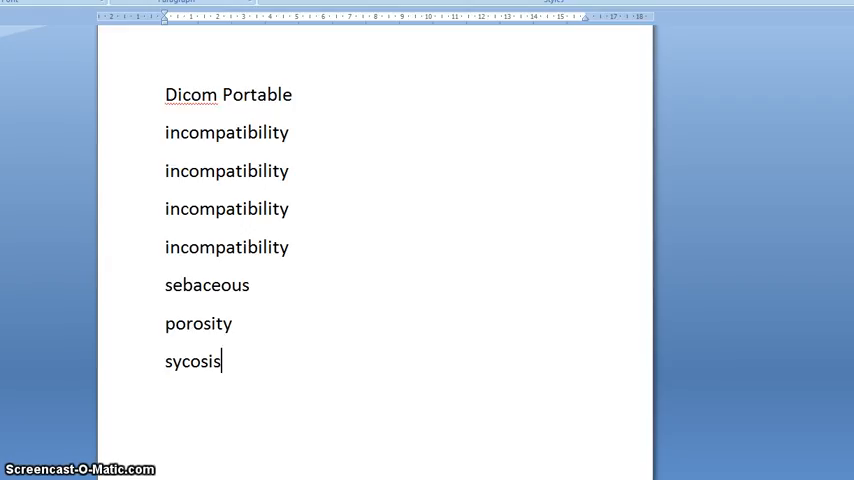
{"action": "mouse_move", "coordinate": [429, 399]}
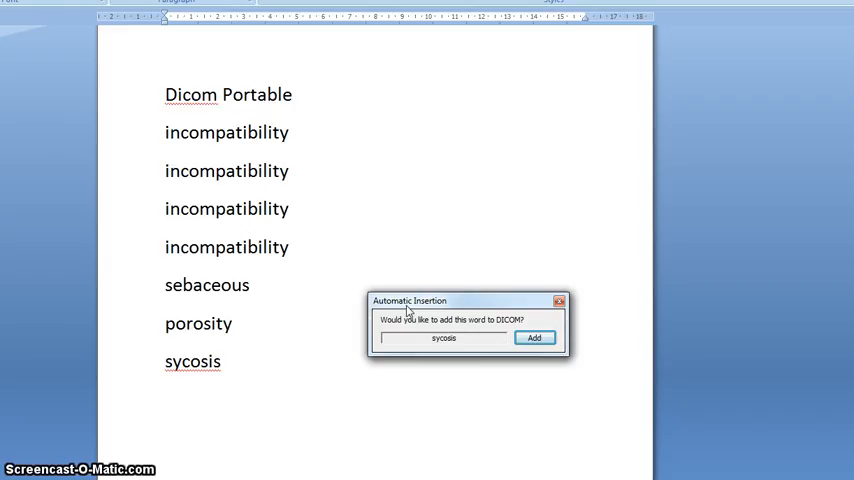
Step: Add 'sycosis' to the Dicom dictionary and type it again on new lines
{"action": "left_click", "coordinate": [535, 338]}
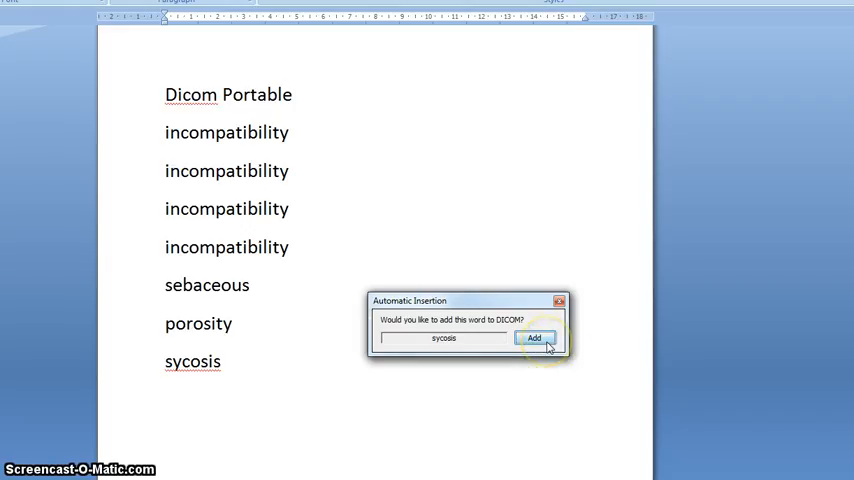
{"action": "left_click", "coordinate": [534, 338]}
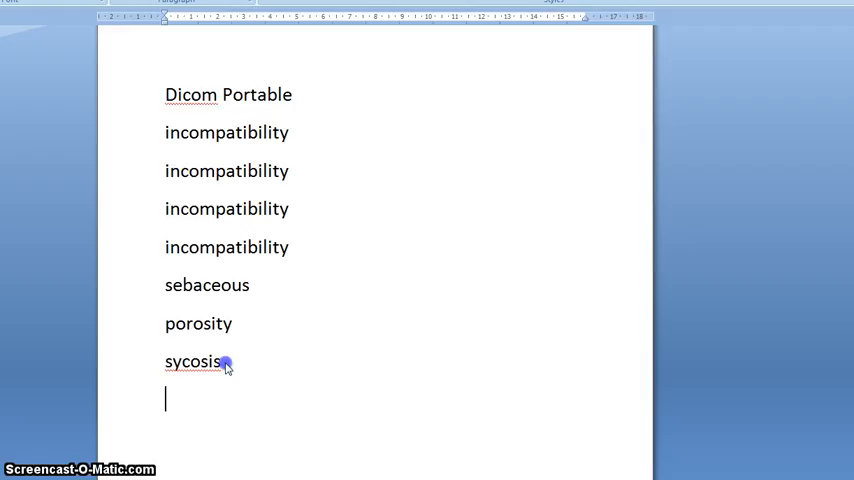
{"action": "type", "text": "syx"}
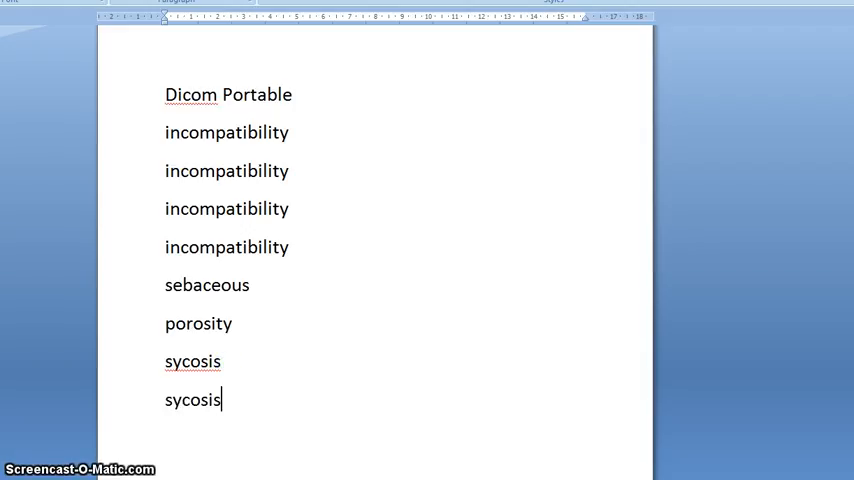
{"action": "type", "text": "sycosis"}
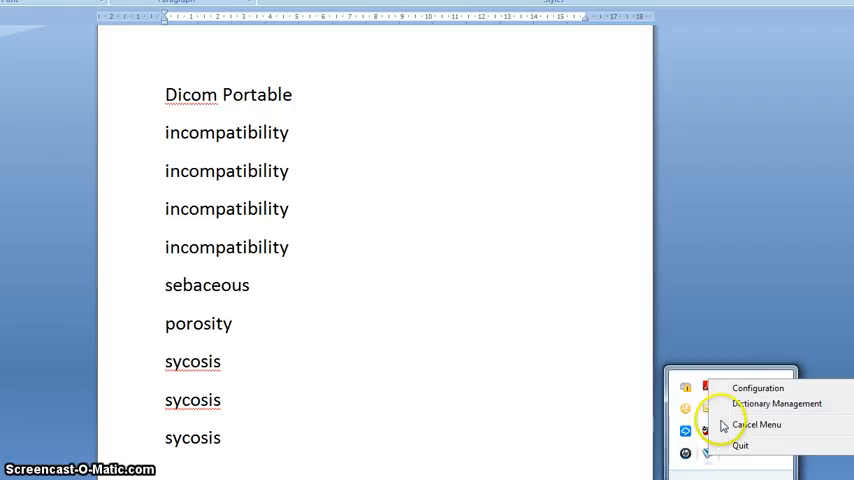
Step: In Dicom configuration, tint the suggestion text purple with the RGB sliders, then choose Background Color
{"action": "left_click", "coordinate": [758, 388]}
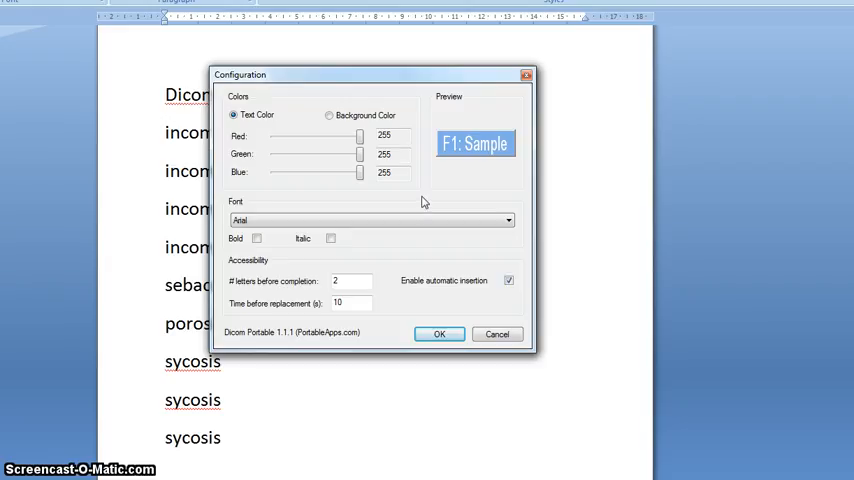
{"action": "left_click_drag", "start_coordinate": [358, 136], "coordinate": [348, 136]}
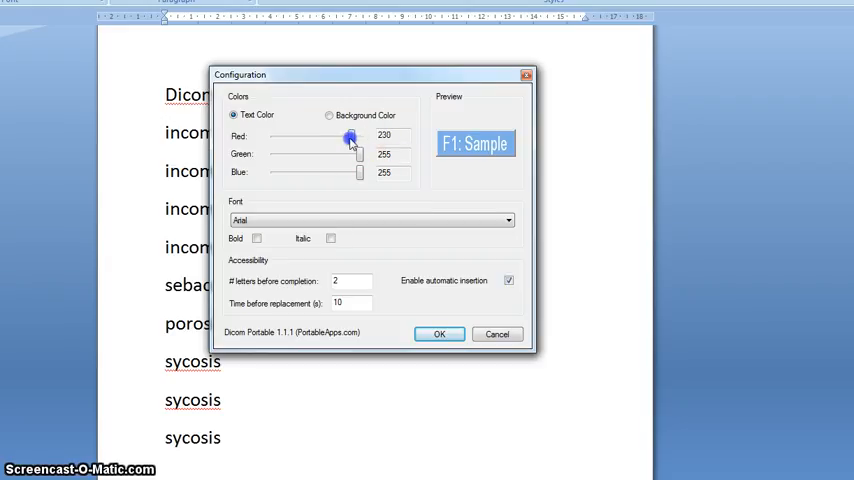
{"action": "left_click_drag", "start_coordinate": [350, 136], "coordinate": [312, 136]}
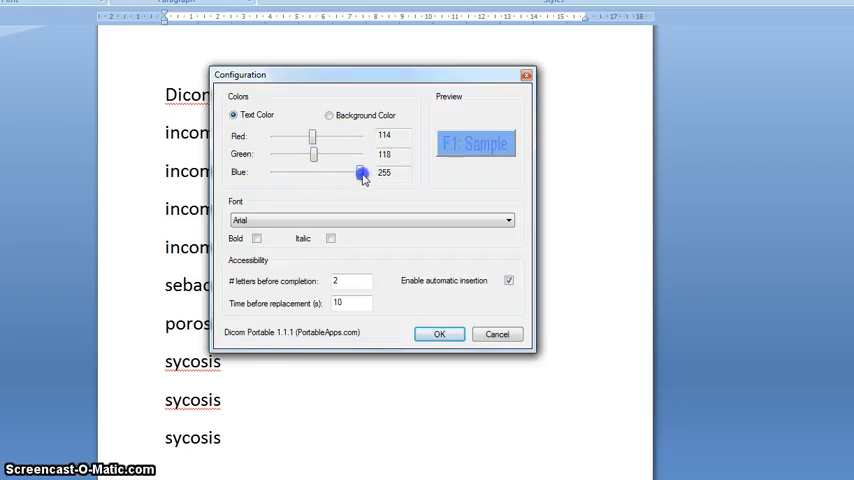
{"action": "left_click_drag", "start_coordinate": [361, 173], "coordinate": [338, 173]}
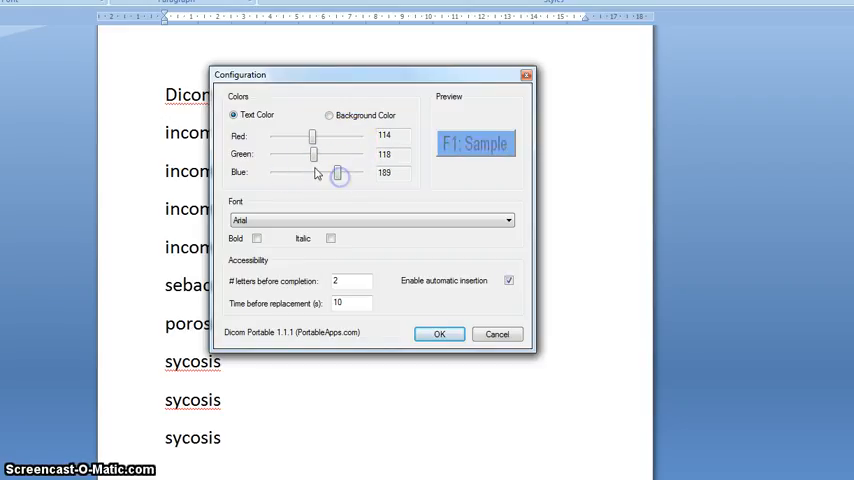
{"action": "left_click_drag", "start_coordinate": [337, 154], "coordinate": [296, 154]}
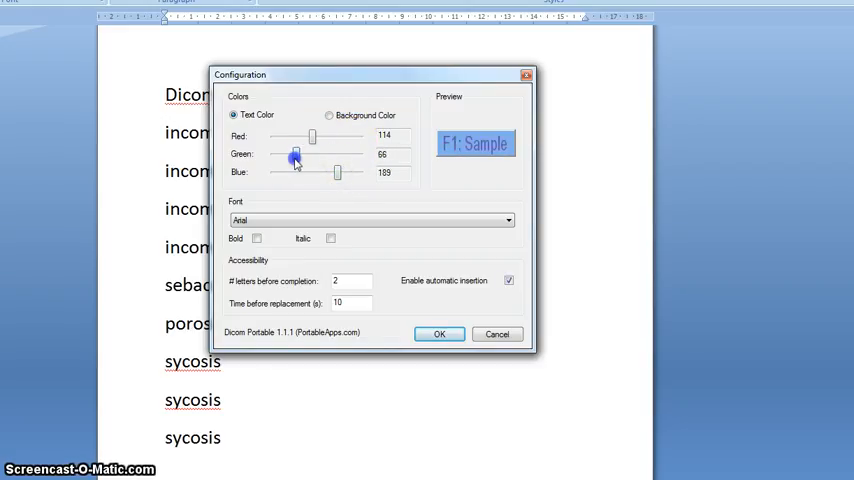
{"action": "left_click_drag", "start_coordinate": [313, 136], "coordinate": [340, 136]}
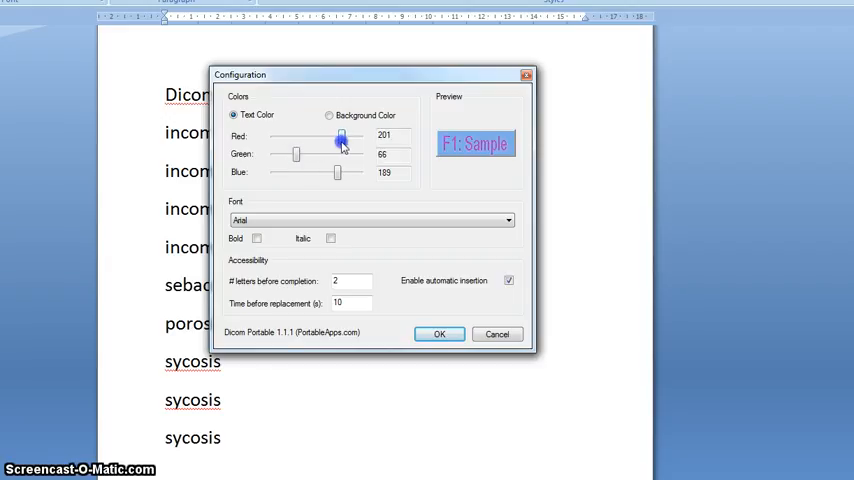
{"action": "left_click", "coordinate": [329, 115]}
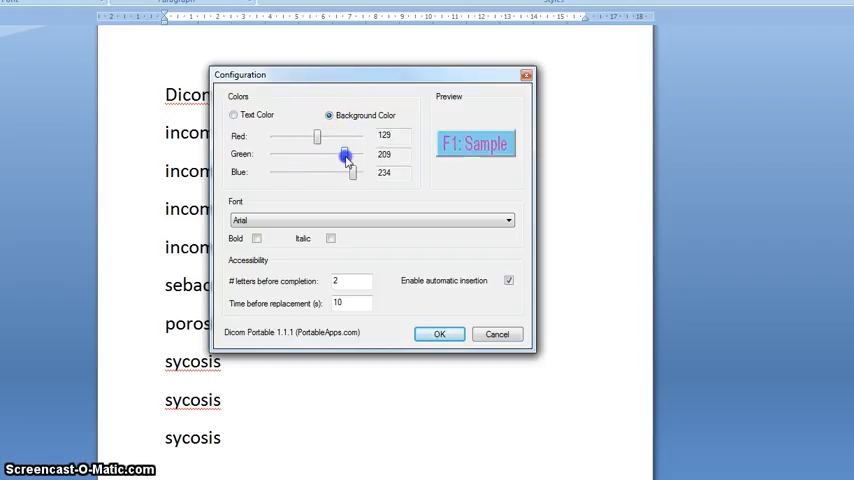
Step: Drag the colour slider to turn the suggestion background green
{"action": "left_click_drag", "start_coordinate": [352, 172], "coordinate": [298, 172]}
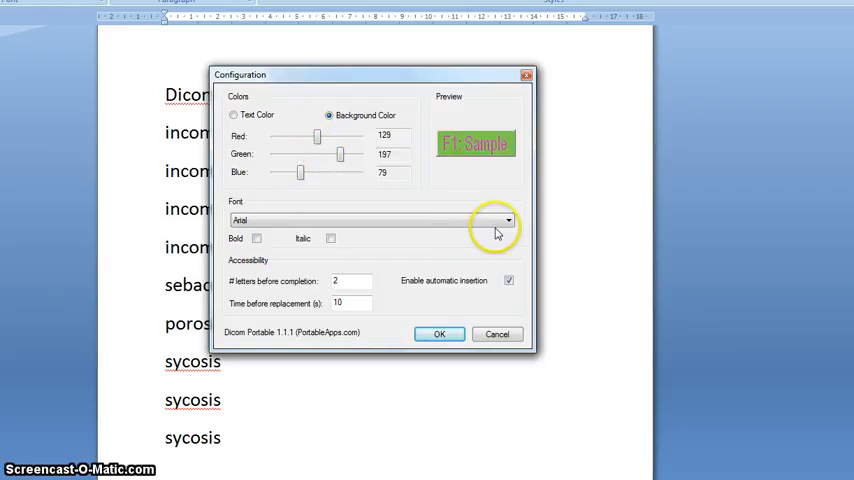
{"action": "mouse_move", "coordinate": [308, 252]}
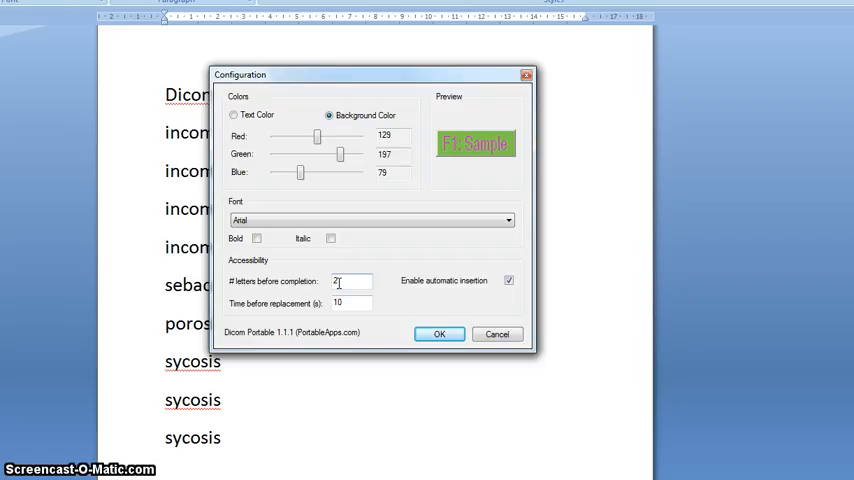
Step: Enter 0 in the letters-before-completion setting, then cancel the configuration without saving
{"action": "double_click", "coordinate": [347, 281]}
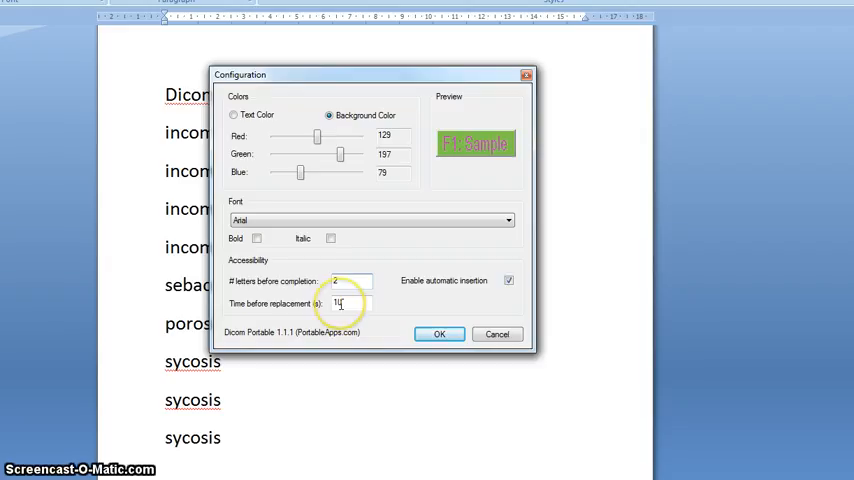
{"action": "type", "text": "0"}
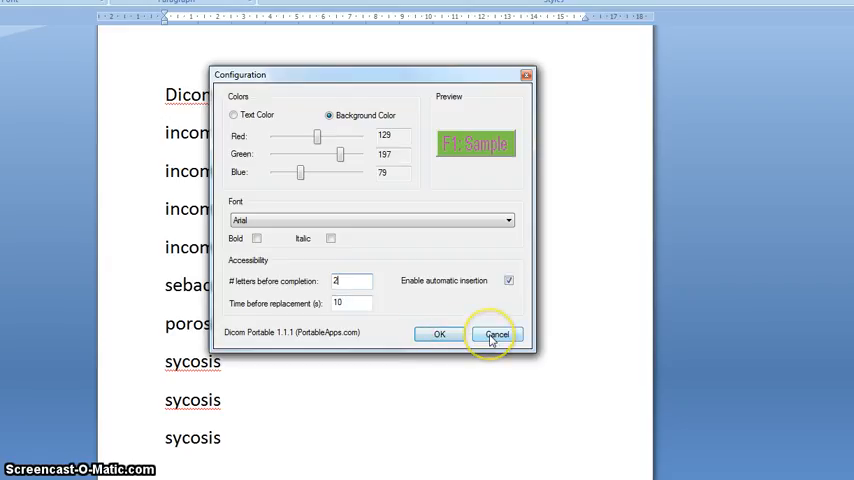
{"action": "left_click", "coordinate": [496, 334]}
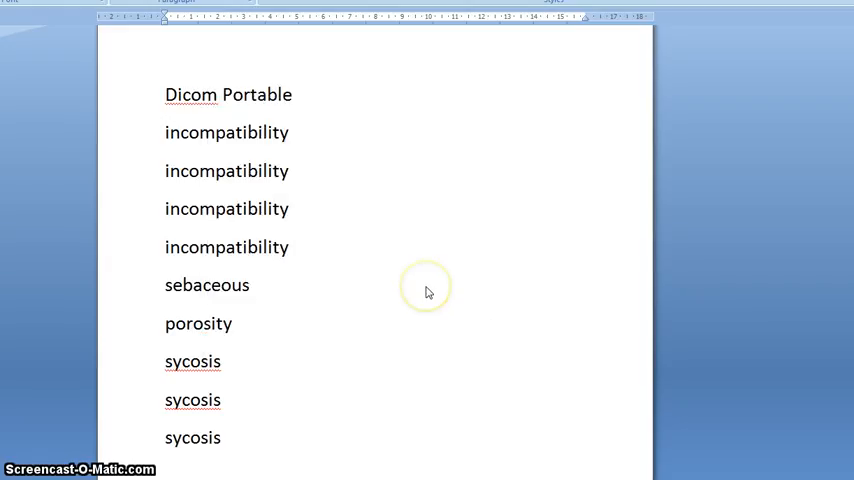